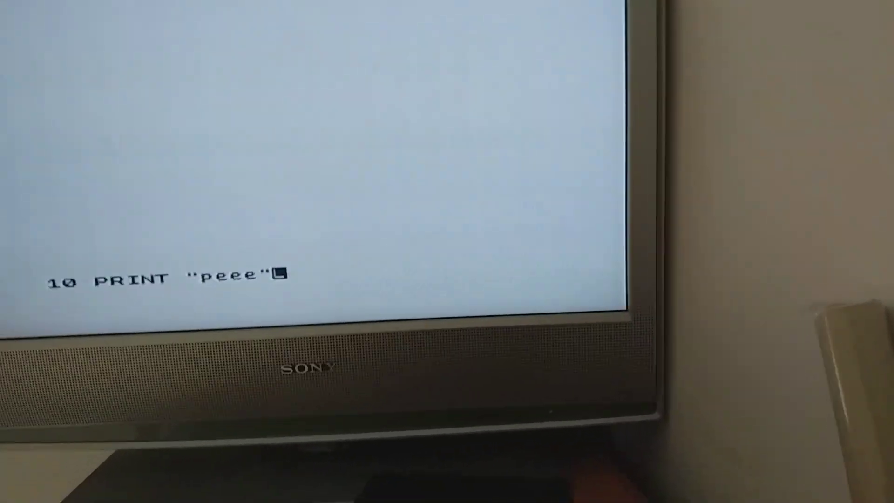
Store line 10 PRINT "peee" in the program
key("Return")
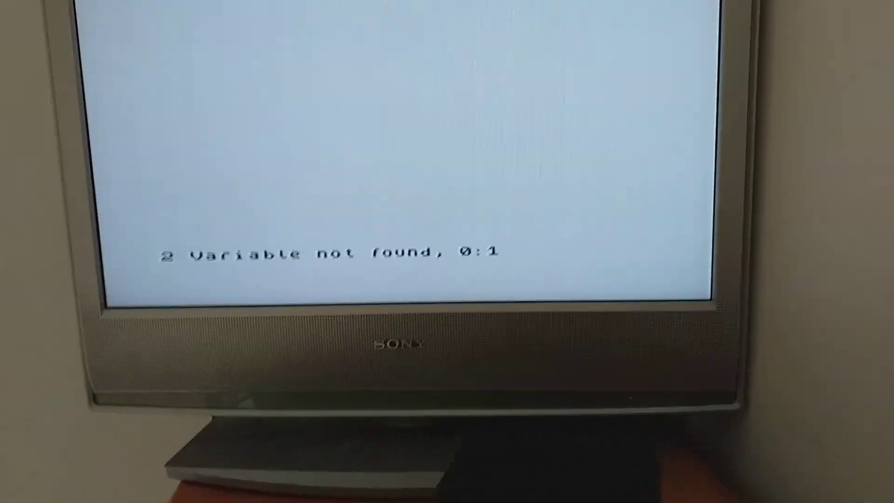